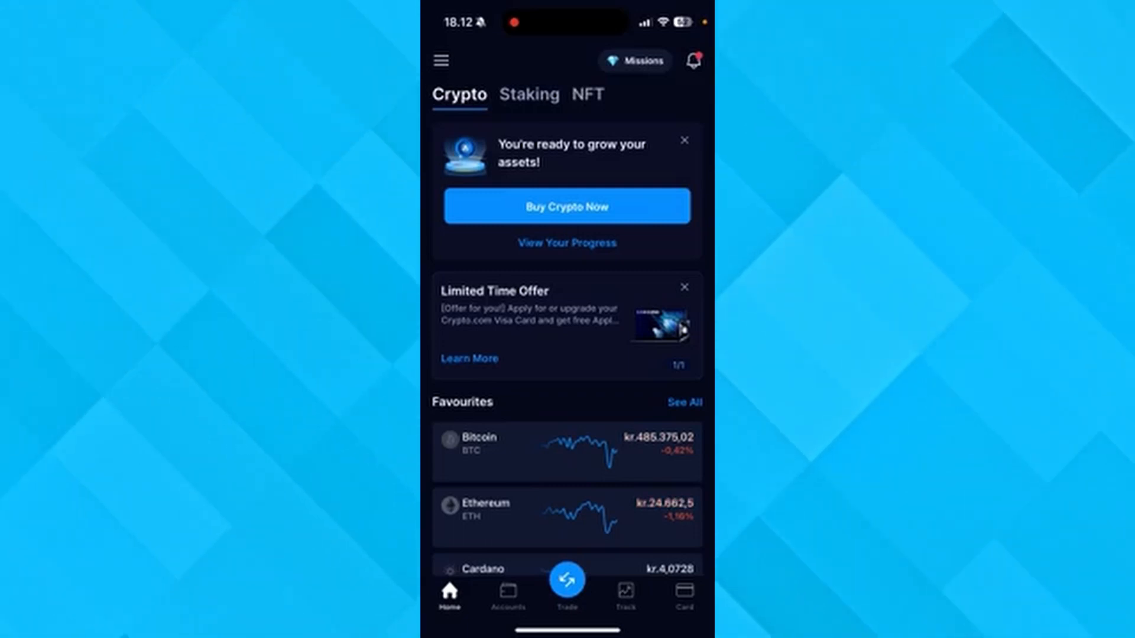
Go to Accounts and open the Crypto Wallet coin list with its DKK balances
click(507, 593)
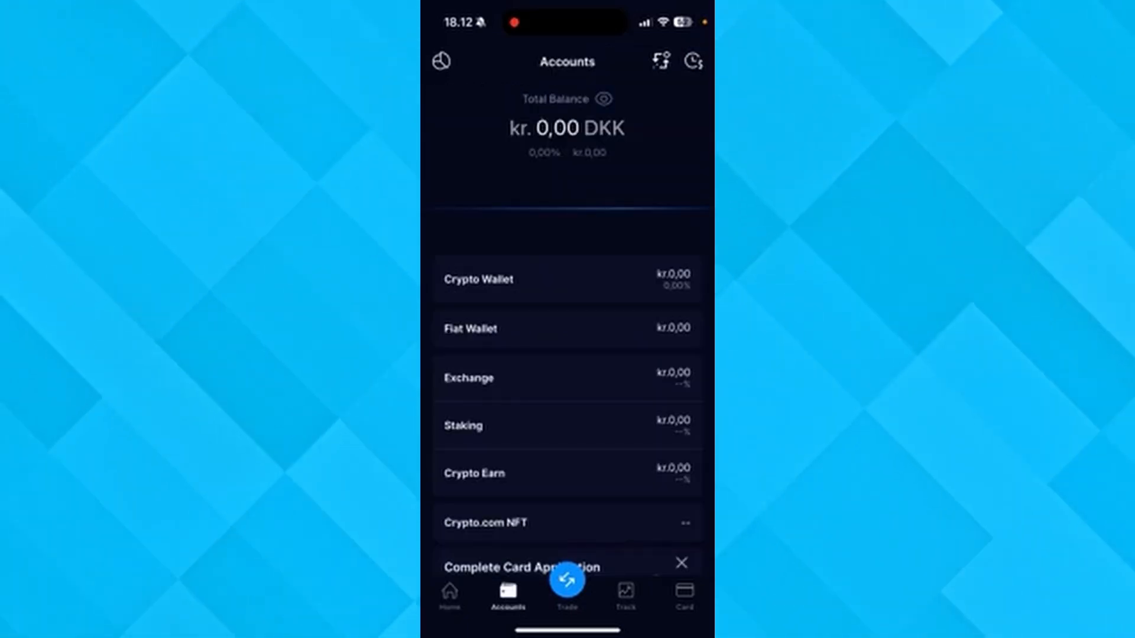
click(478, 279)
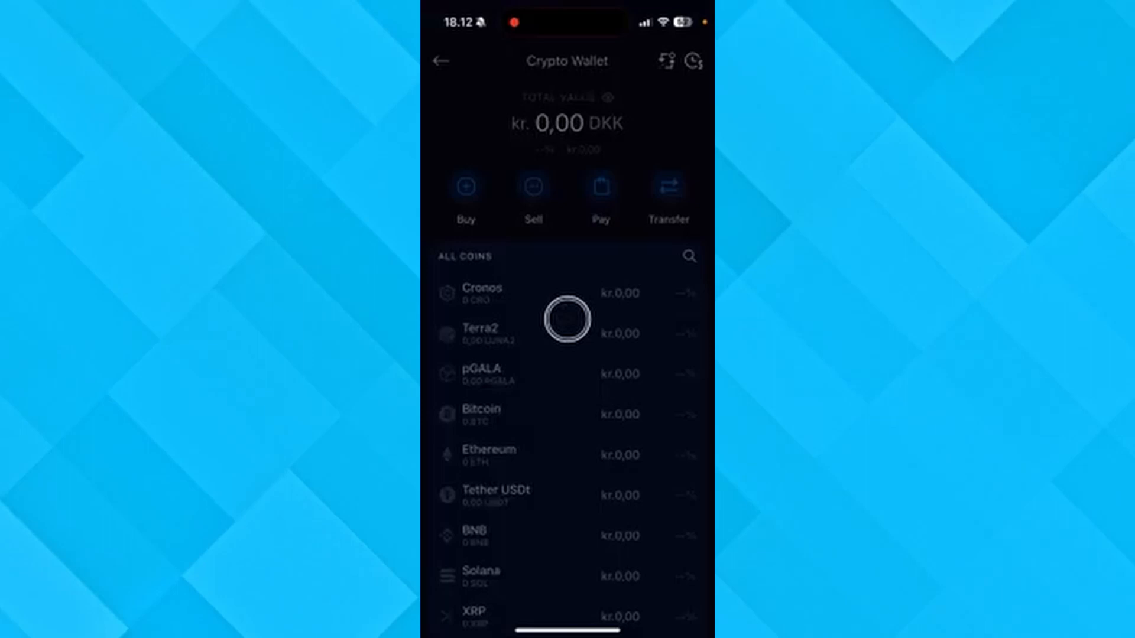
Start a crypto Transfer and choose Deposit to reach the Deposit Crypto list
click(667, 192)
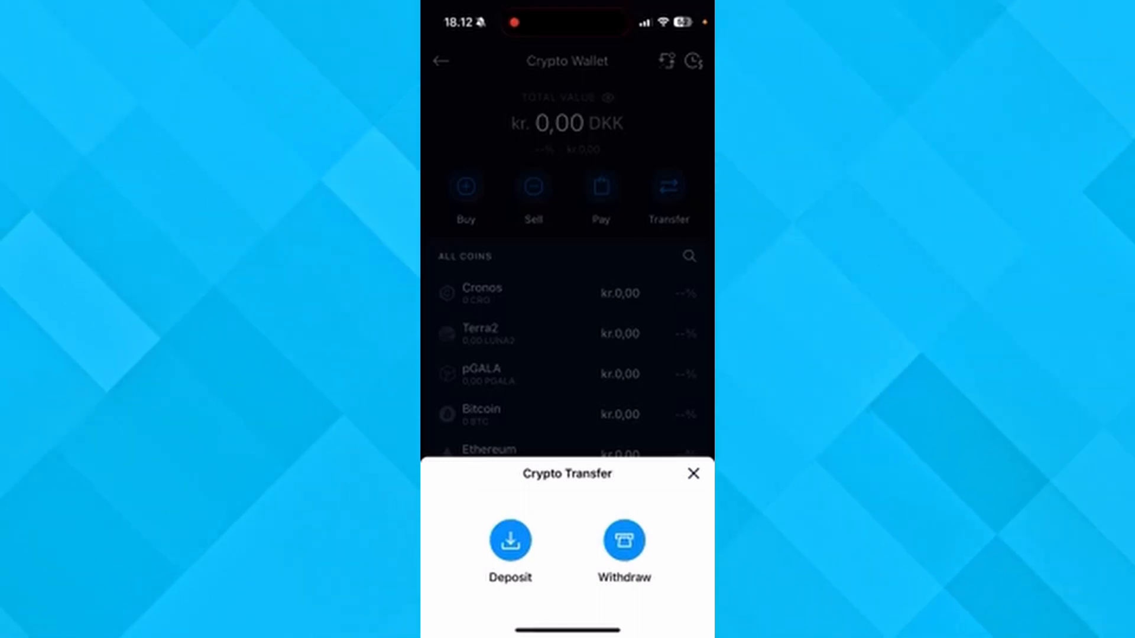
click(510, 541)
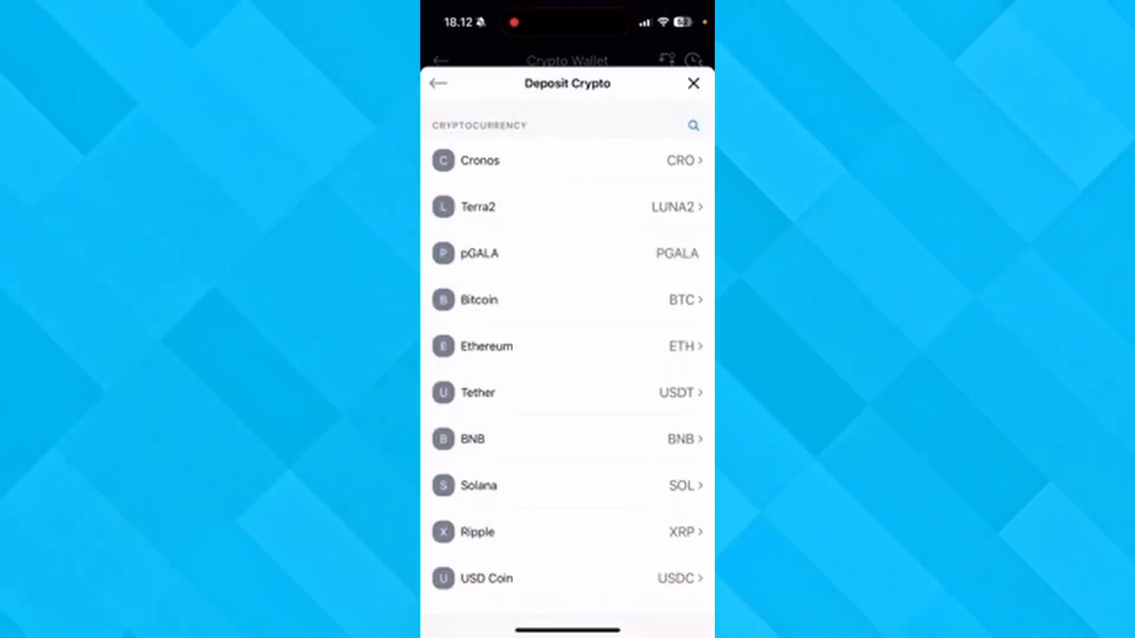
Choose Ripple (XRP) on the XRP network so the wallet address and destination tag appear
scroll(down, 3)
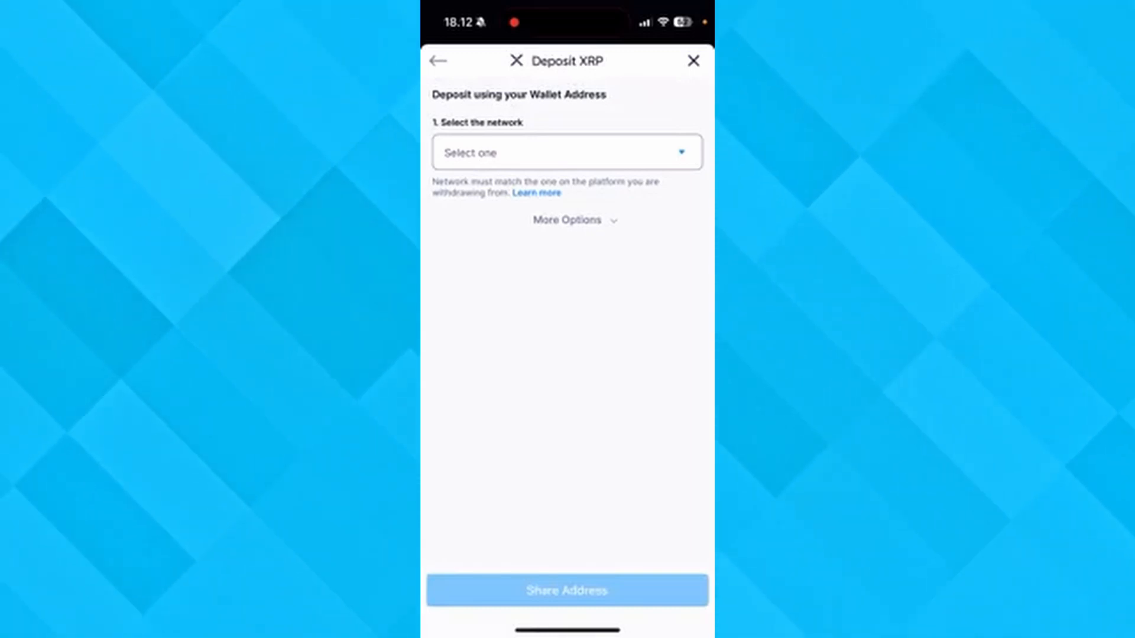
click(566, 152)
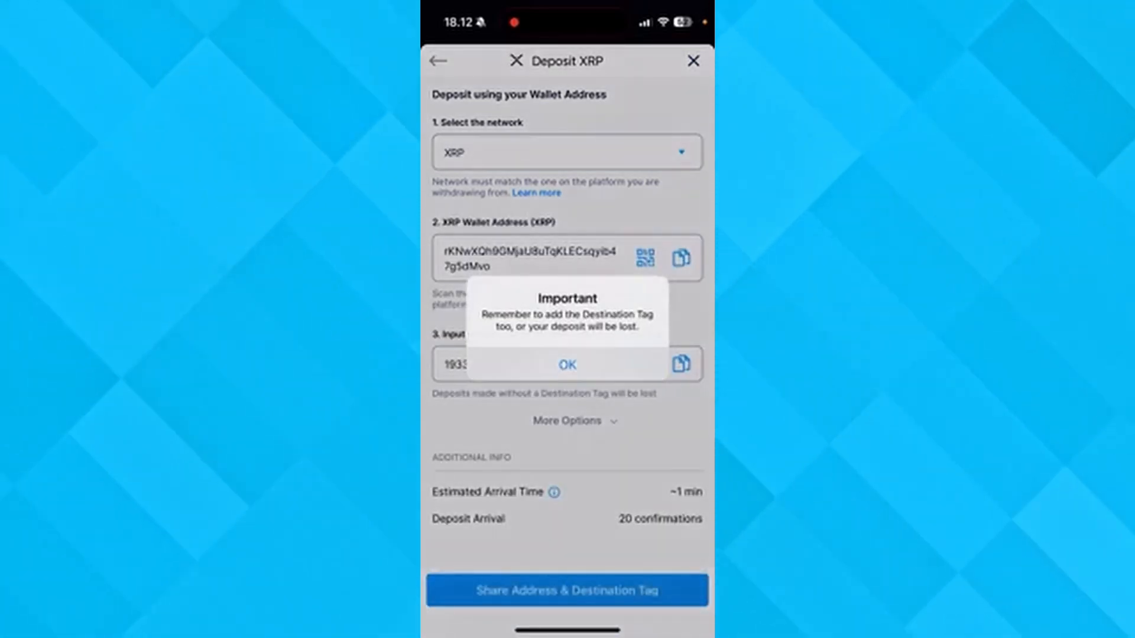
click(566, 366)
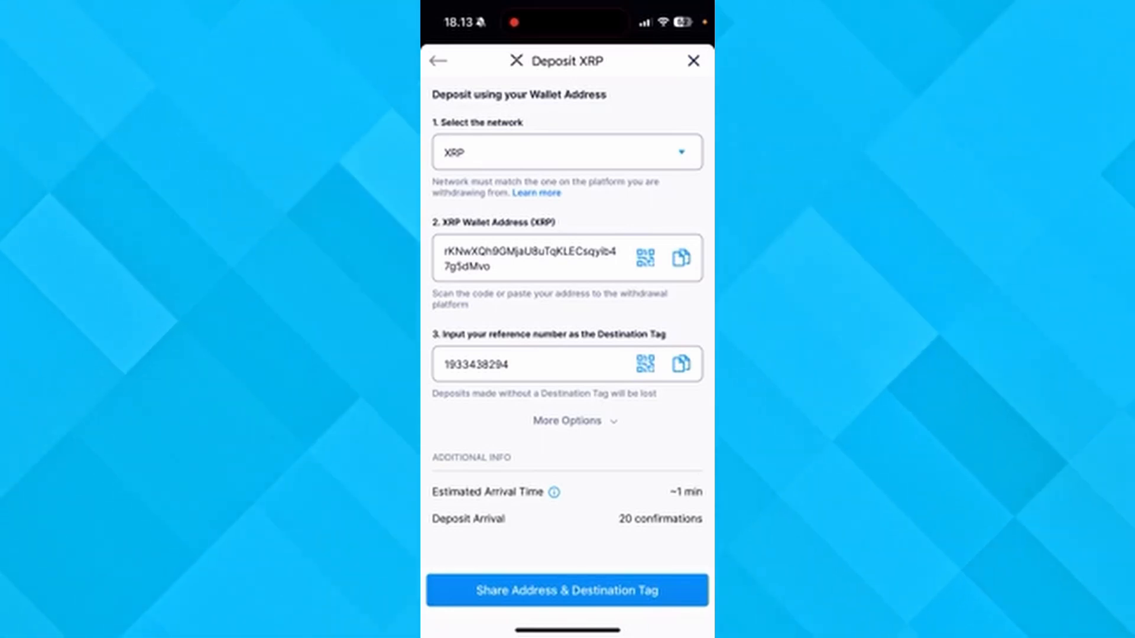
click(680, 364)
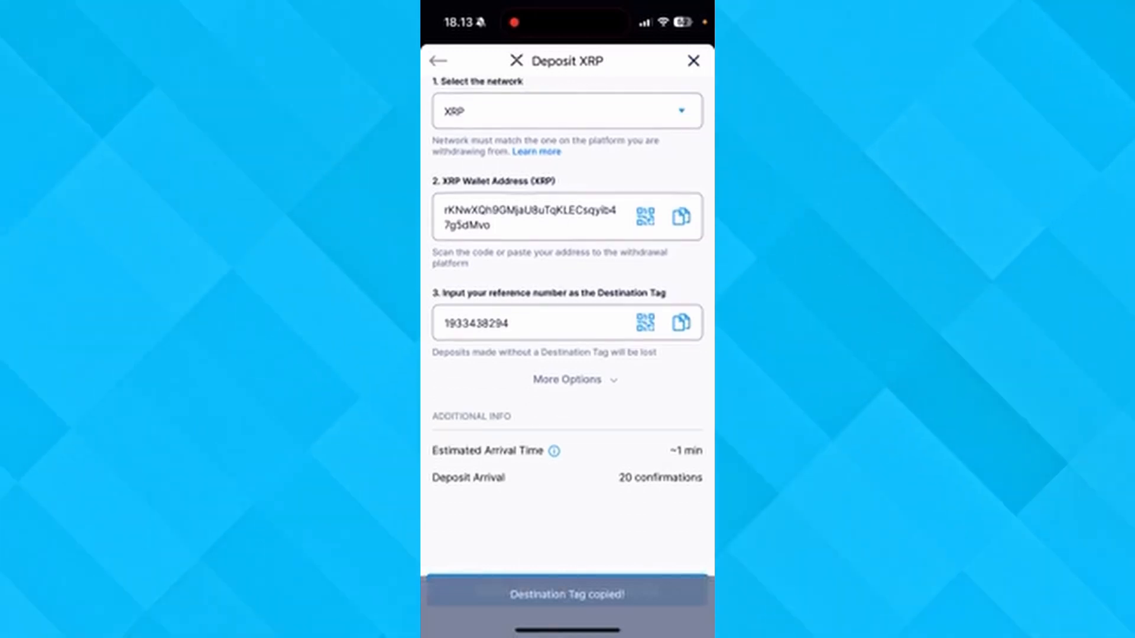